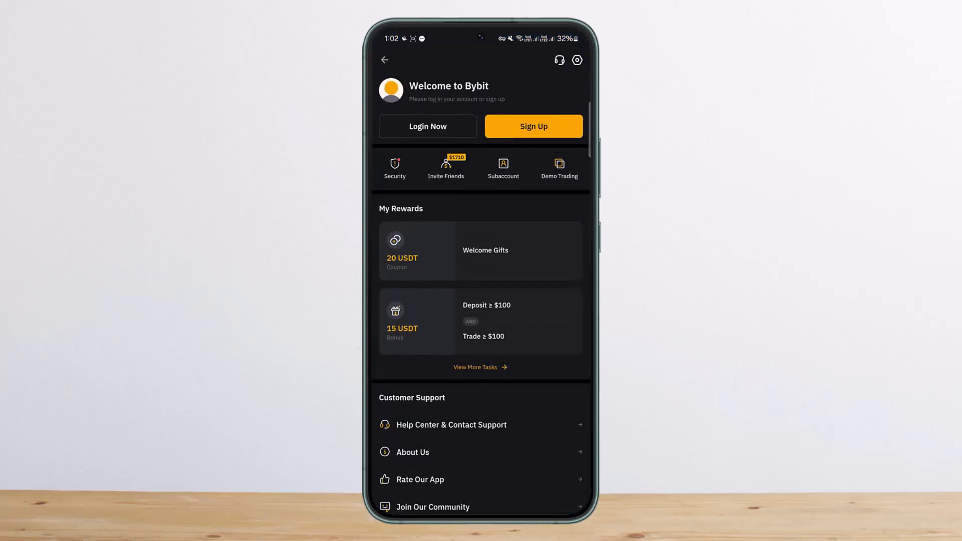
Go from the welcome page to Login, then choose Forgot Password to start recovery.
left_click(427, 126)
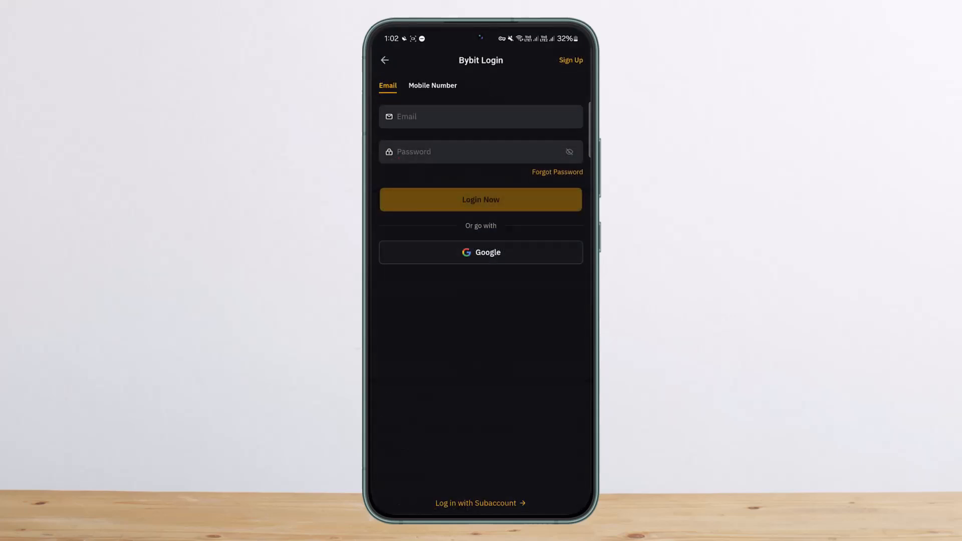
left_click(557, 172)
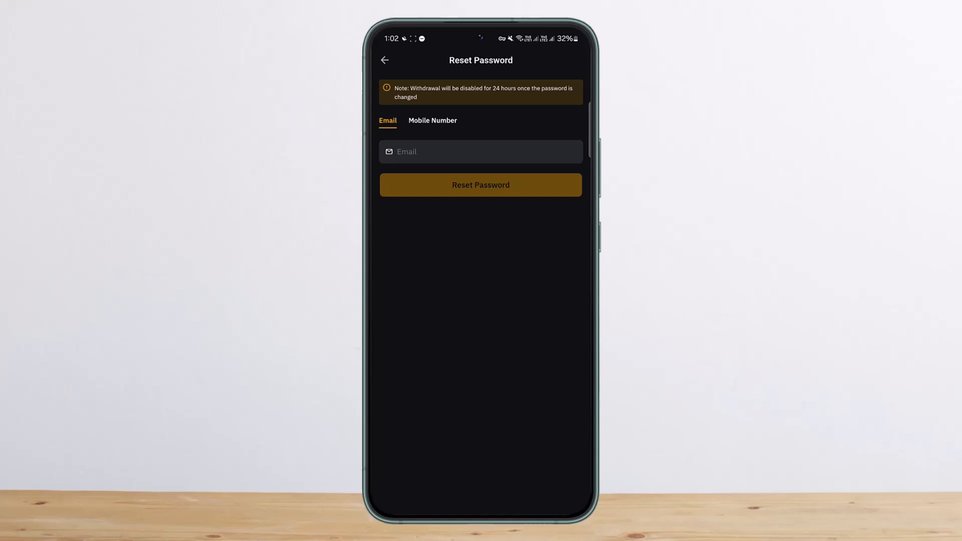
Focus the Email field on the Reset Password screen so the keyboard appears.
left_click(480, 151)
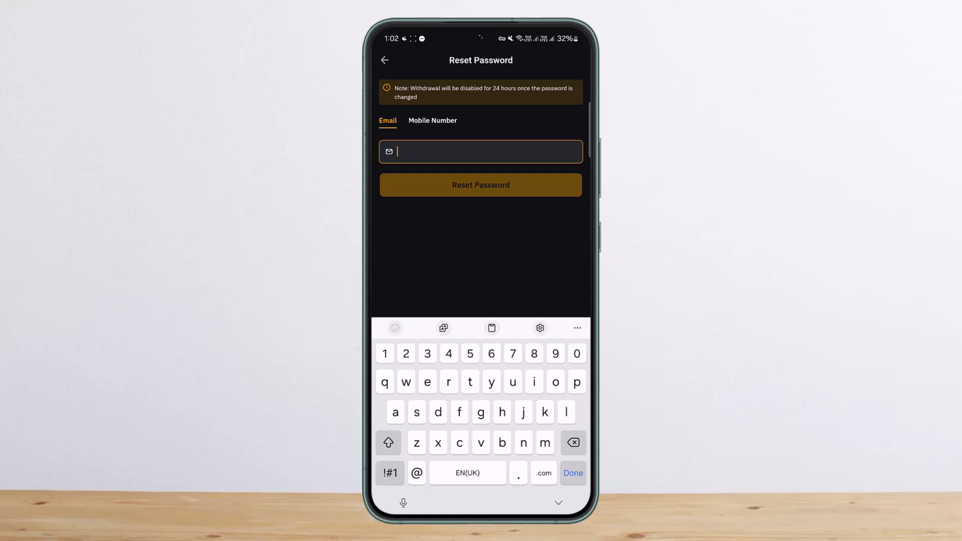
Switch via recent apps to the Play Store listing for Bybit: Buy Bitcoin & Crypto.
left_click(433, 120)
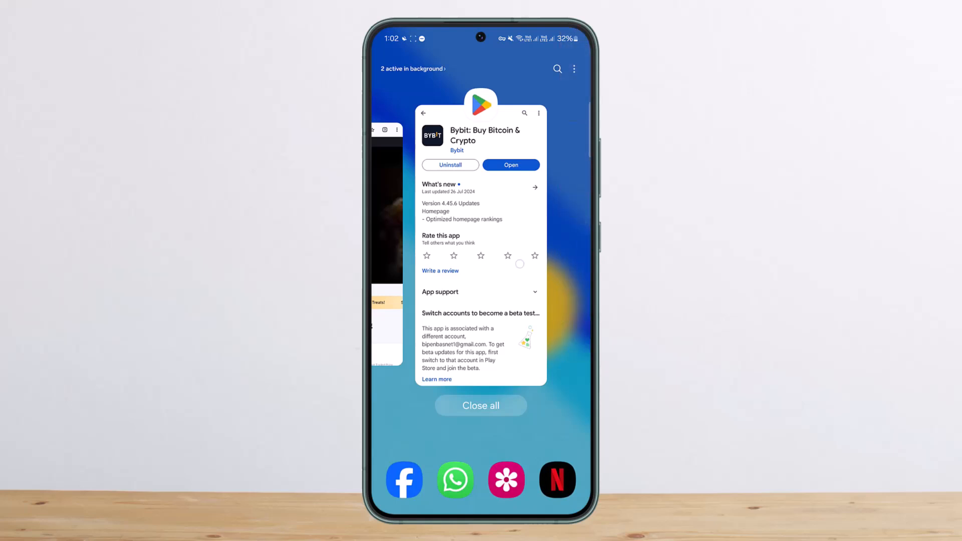
left_click(480, 246)
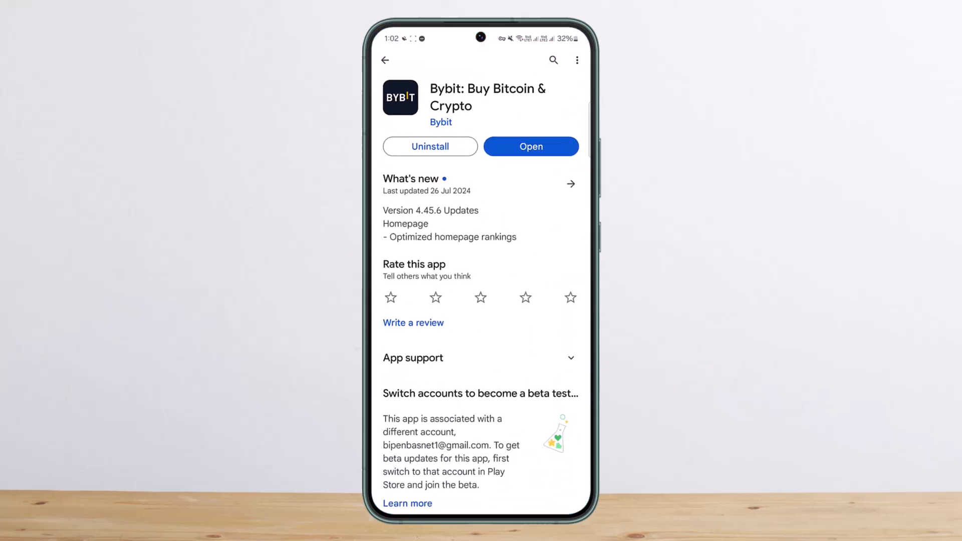